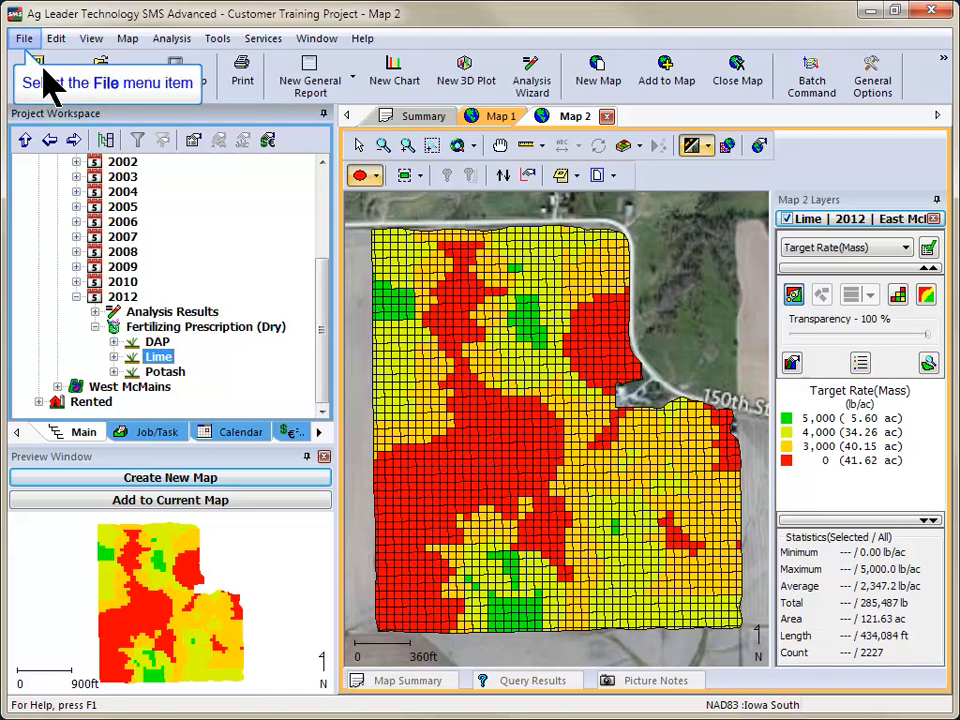
Show the File menu actions for the selected Lime prescription
click(24, 38)
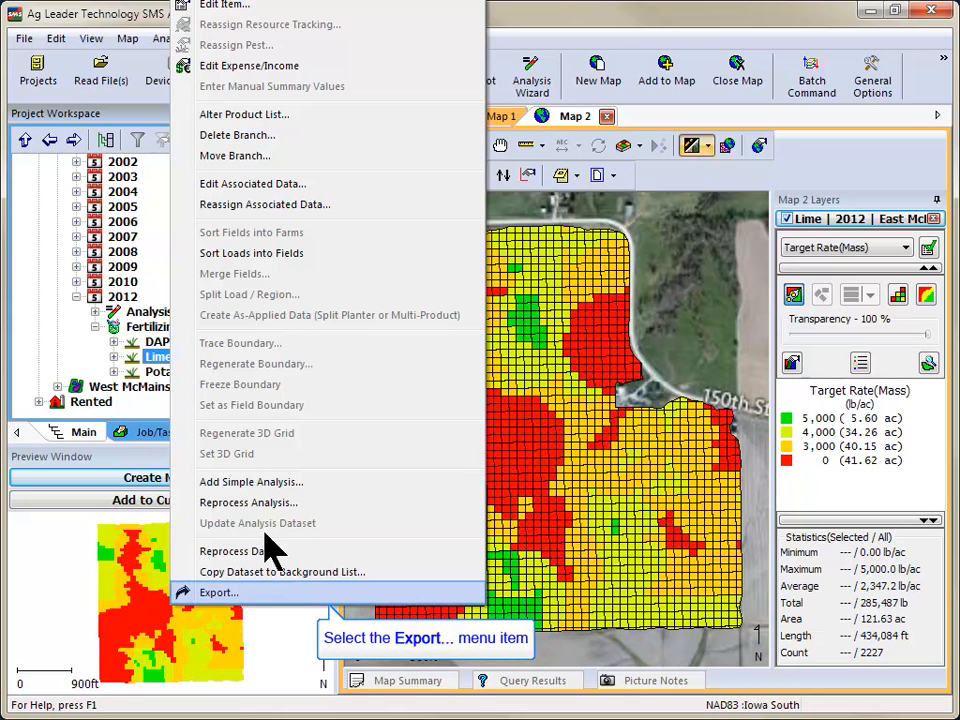
mouse_move(296, 610)
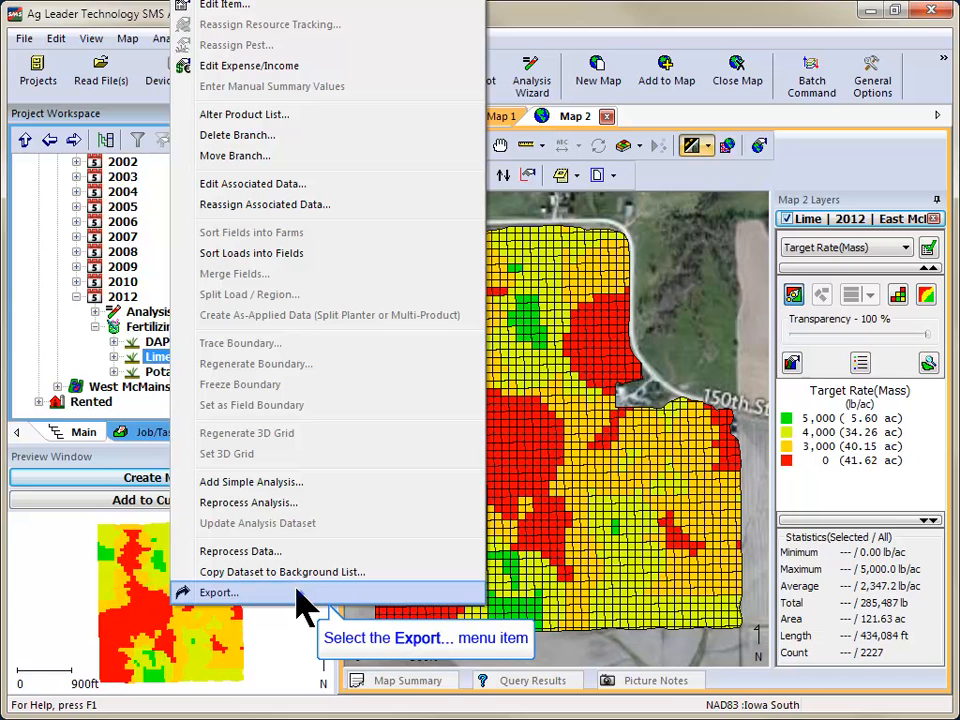
Start a single-file export of the Lime prescription to a field display/monitor
click(218, 592)
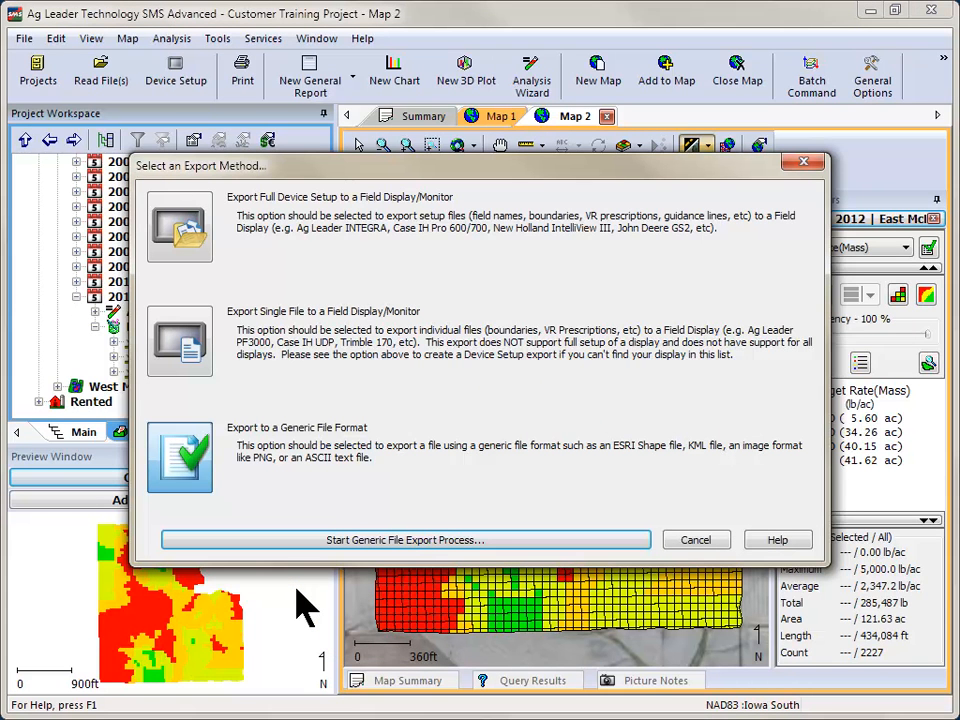
mouse_move(184, 344)
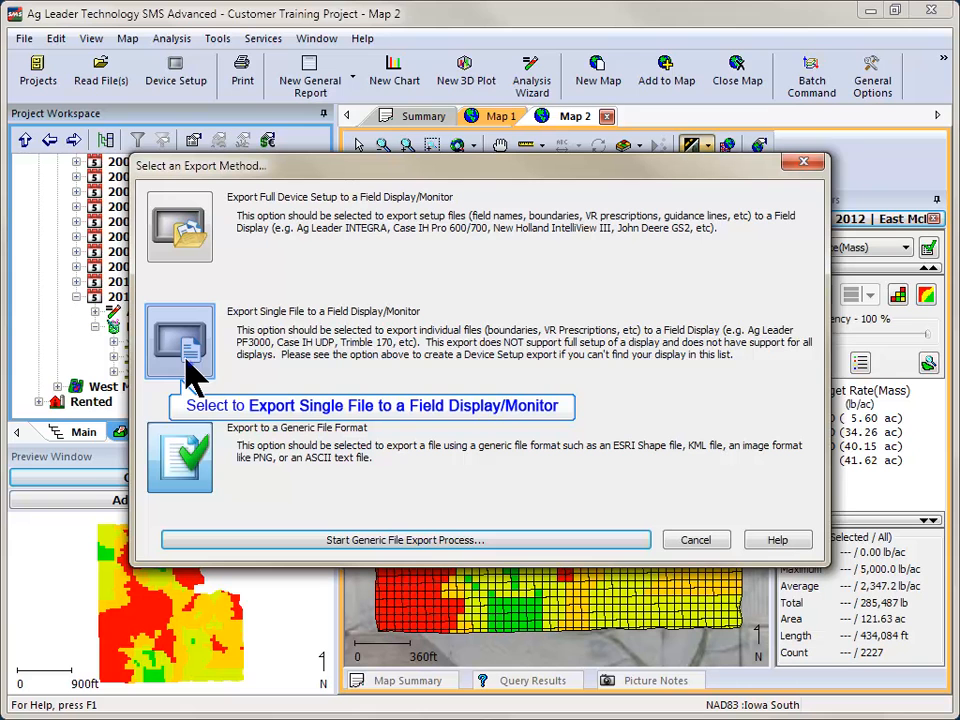
click(180, 340)
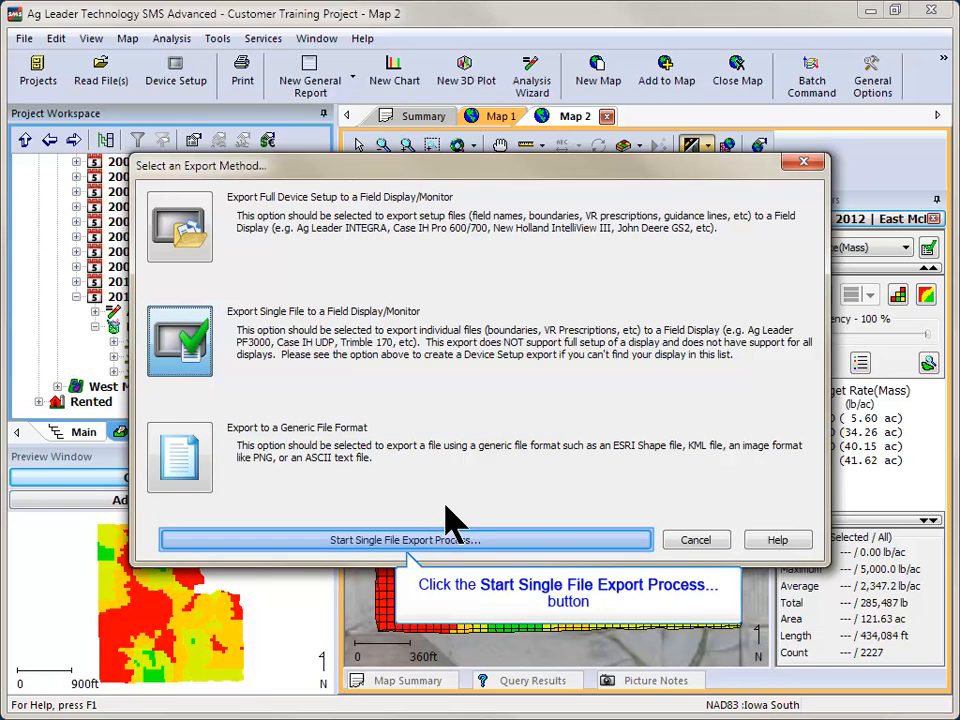
click(404, 540)
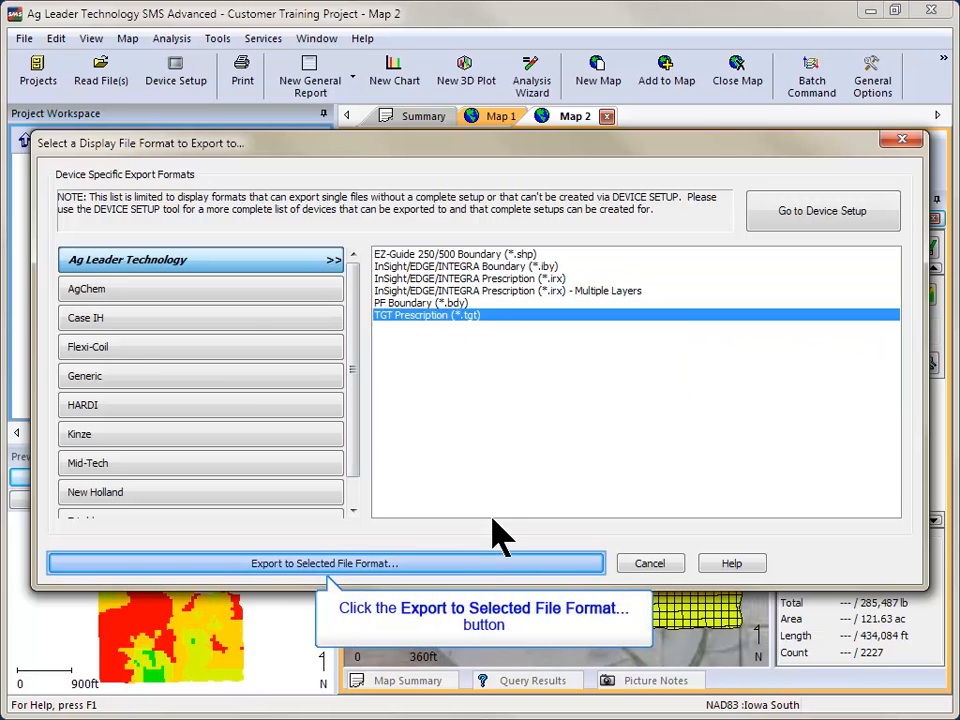
Export using the Ag Leader TGT Prescription (*.tgt) format
click(324, 564)
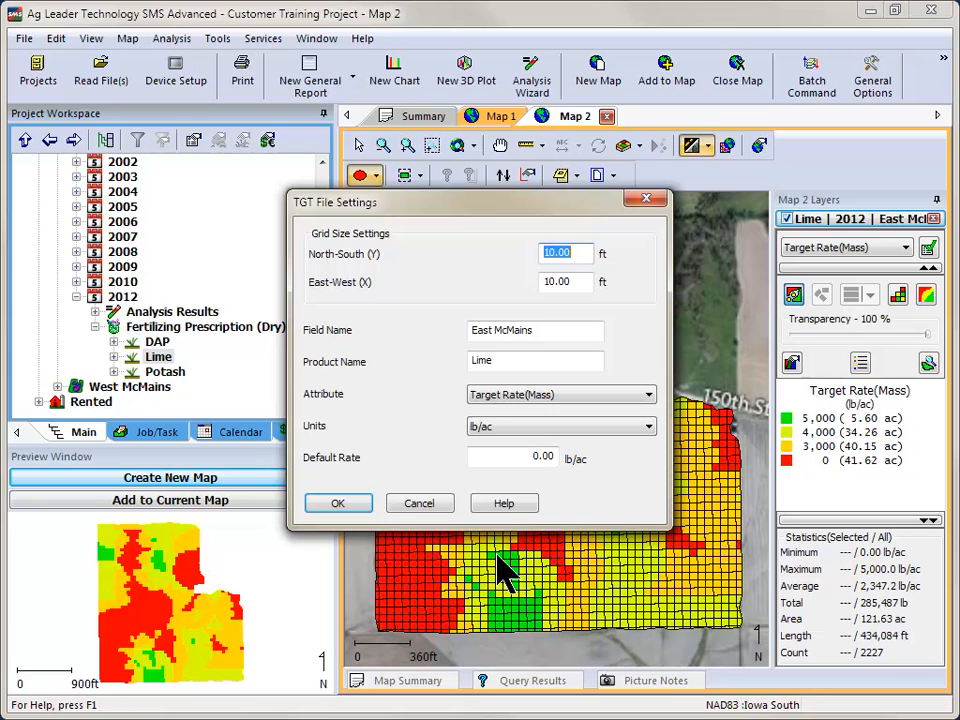
mouse_move(576, 360)
text(50)
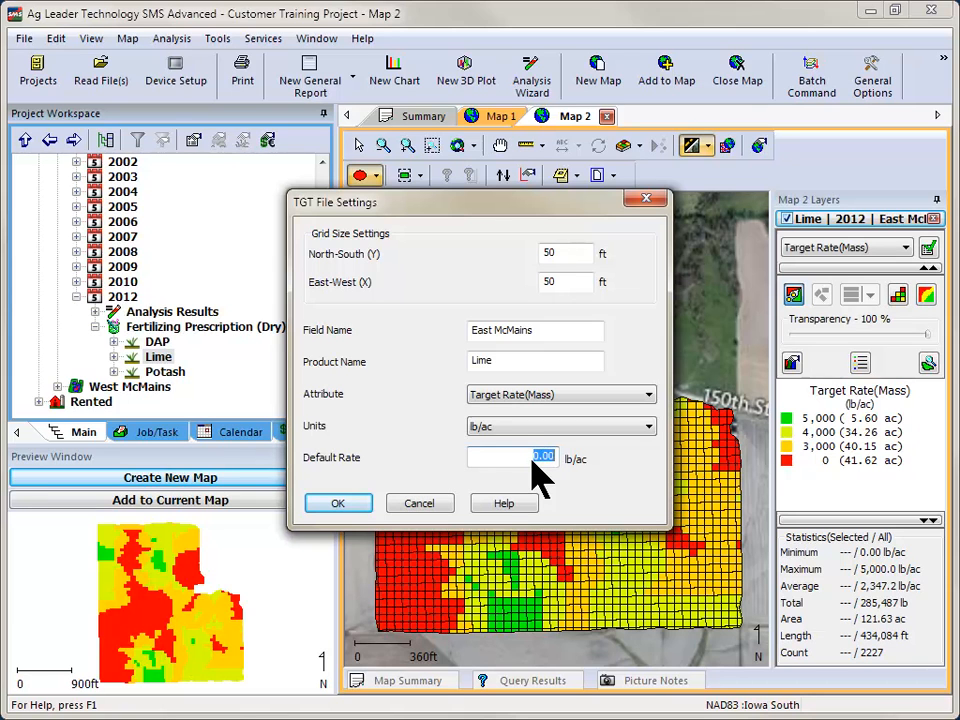
Set the TGT default rate to 2500 lb/ac with the 50 ft grid and confirm
text(2500)
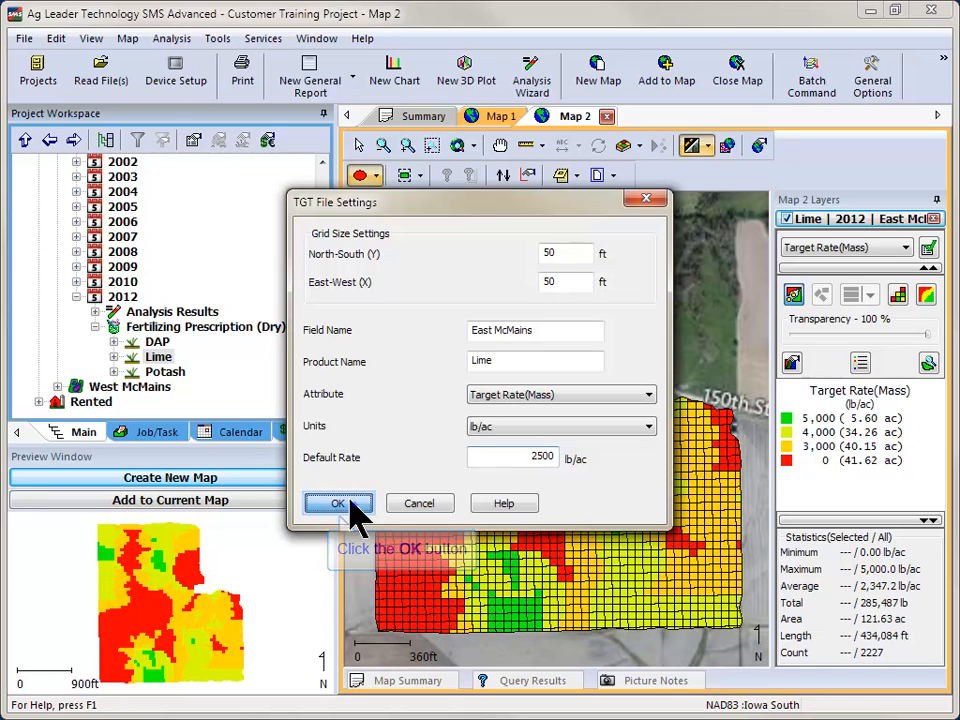
click(338, 504)
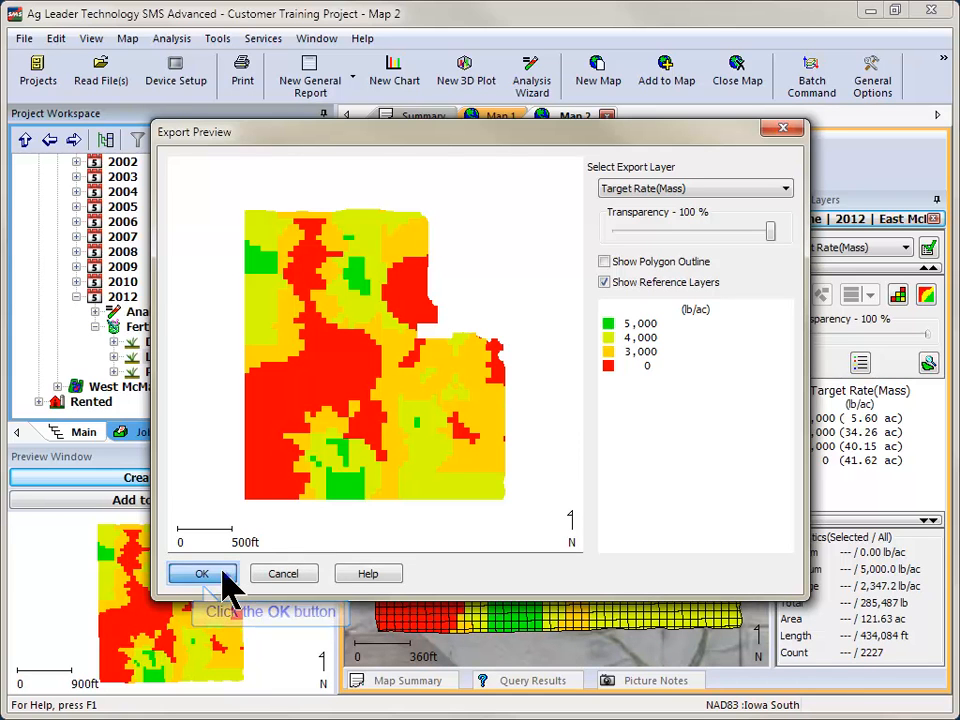
Accept the Lime rate map export preview, bringing up saving of East McMains.tgt
click(202, 572)
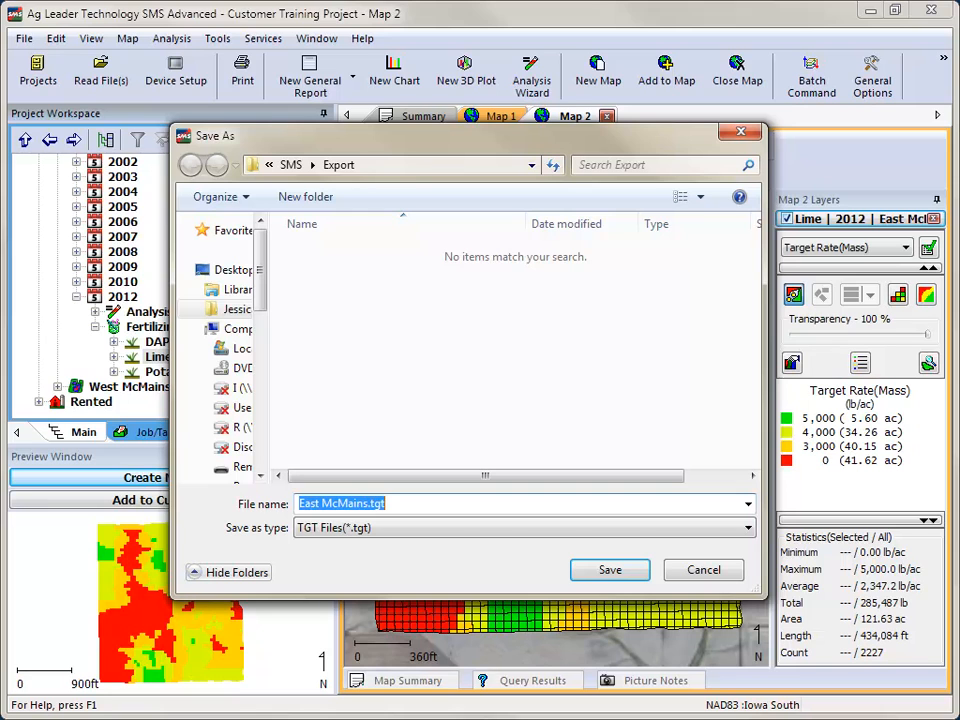